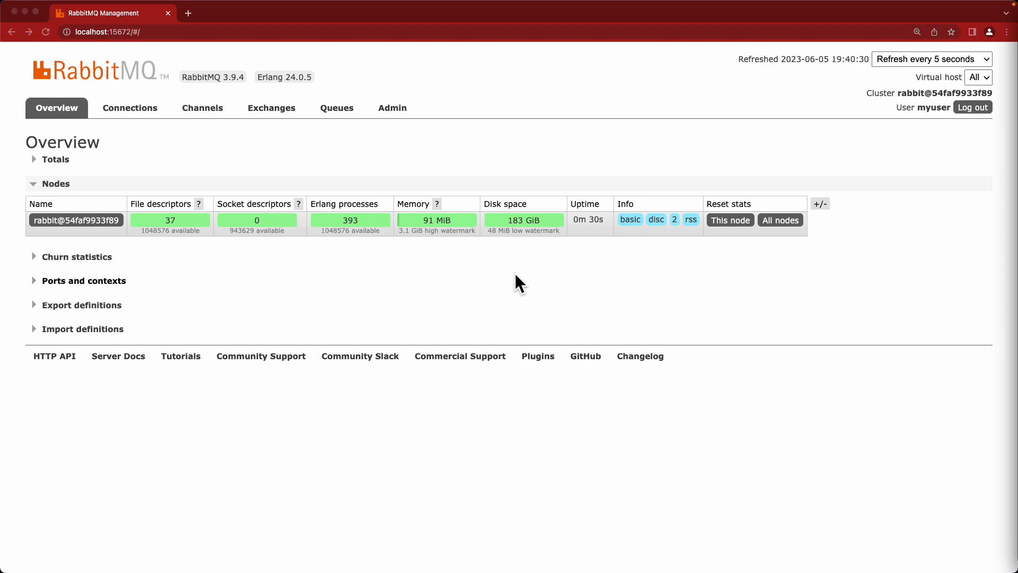
{"action": "mouse_move", "coordinate": [496, 272]}
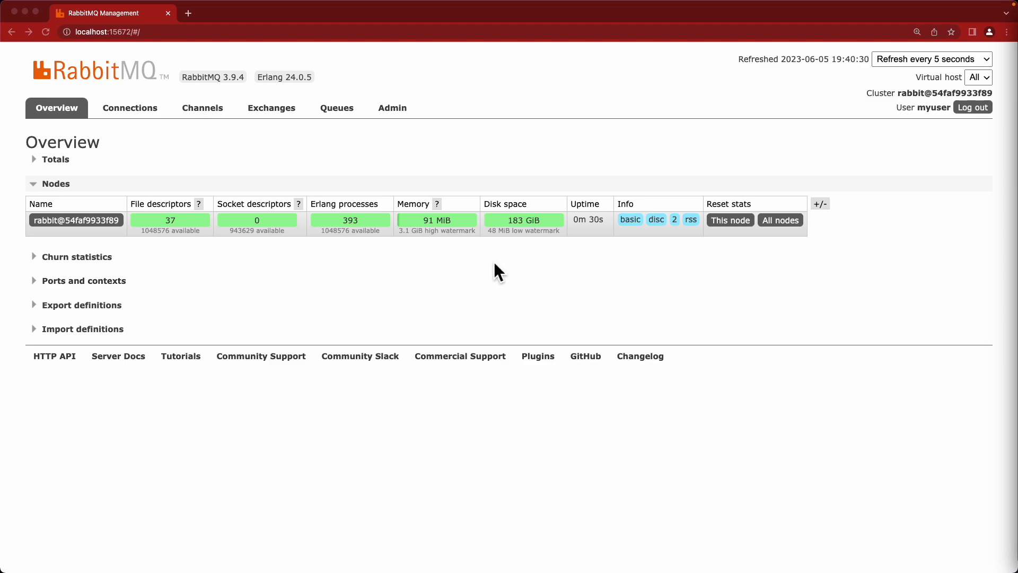
{"action": "mouse_move", "coordinate": [453, 159]}
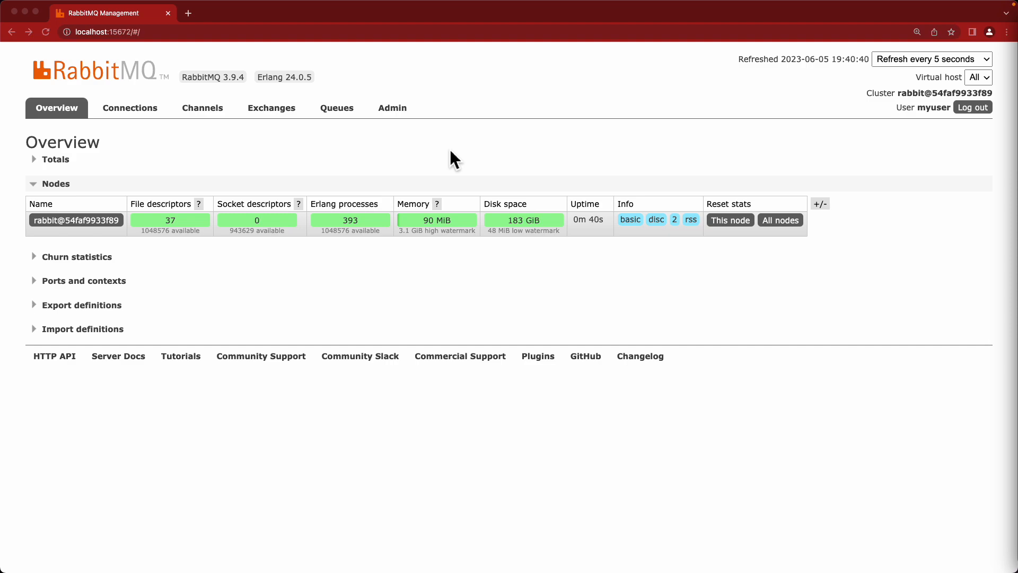
{"action": "mouse_move", "coordinate": [232, 51]}
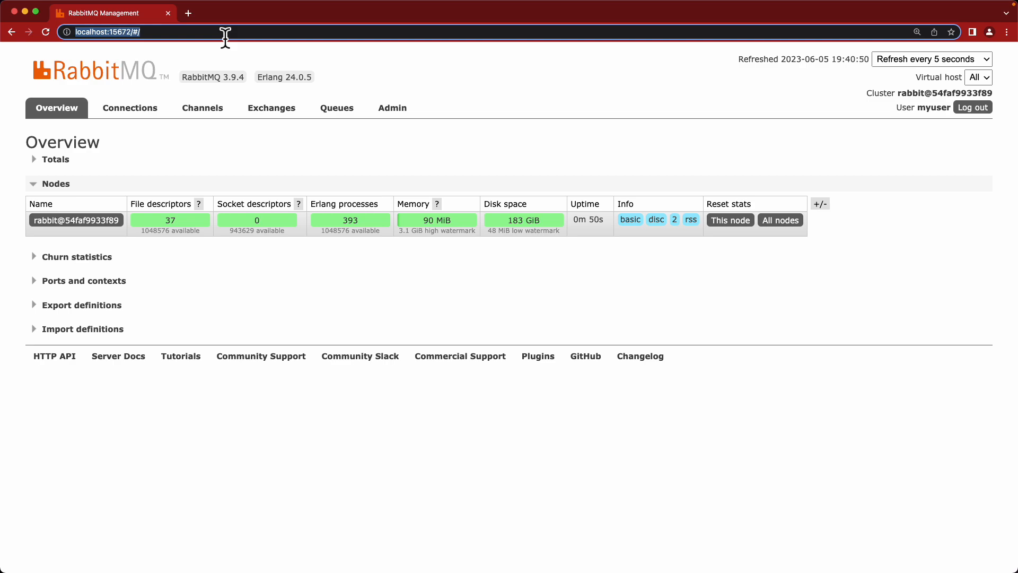
{"action": "mouse_move", "coordinate": [320, 36]}
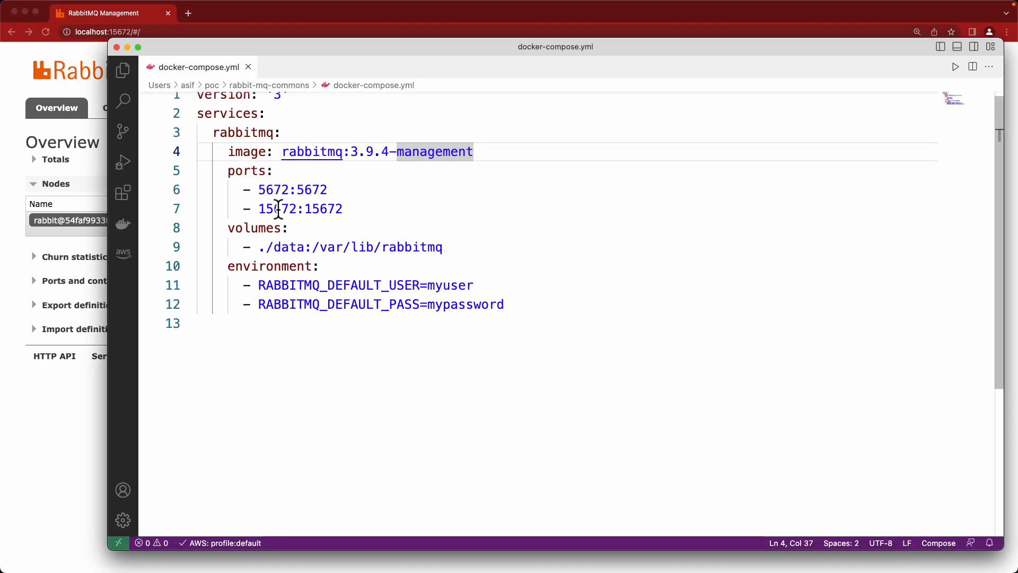
- Highlight the 15672:15672 management port mapping on line 7 of docker-compose.yml
{"action": "left_click_drag", "start_coordinate": [243, 188], "coordinate": [342, 208]}
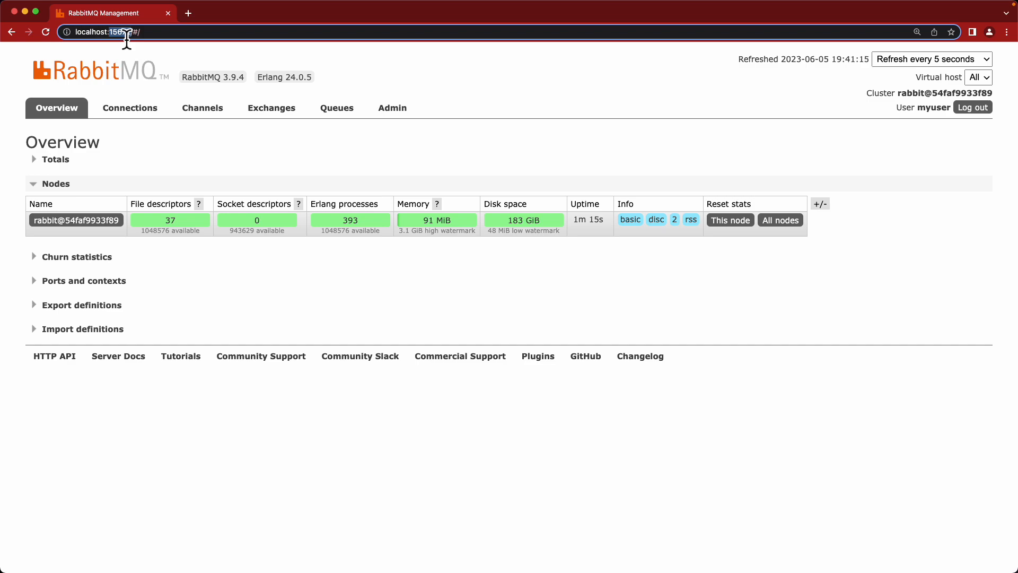
- Expand Totals (0 connections, channels, queues; 7 exchanges) and highlight the default user and password settings
{"action": "left_click", "coordinate": [55, 159]}
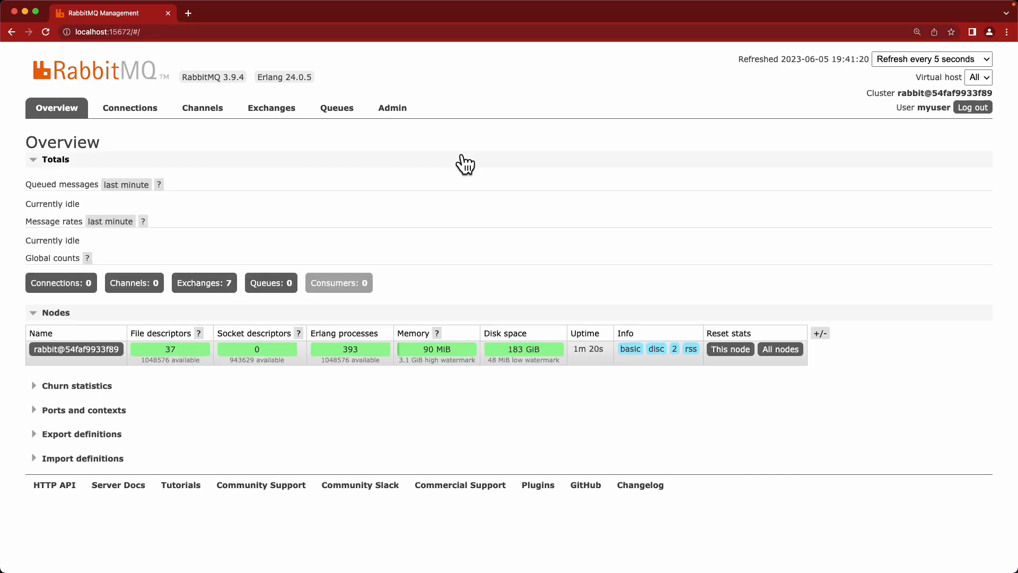
{"action": "left_click", "coordinate": [130, 32]}
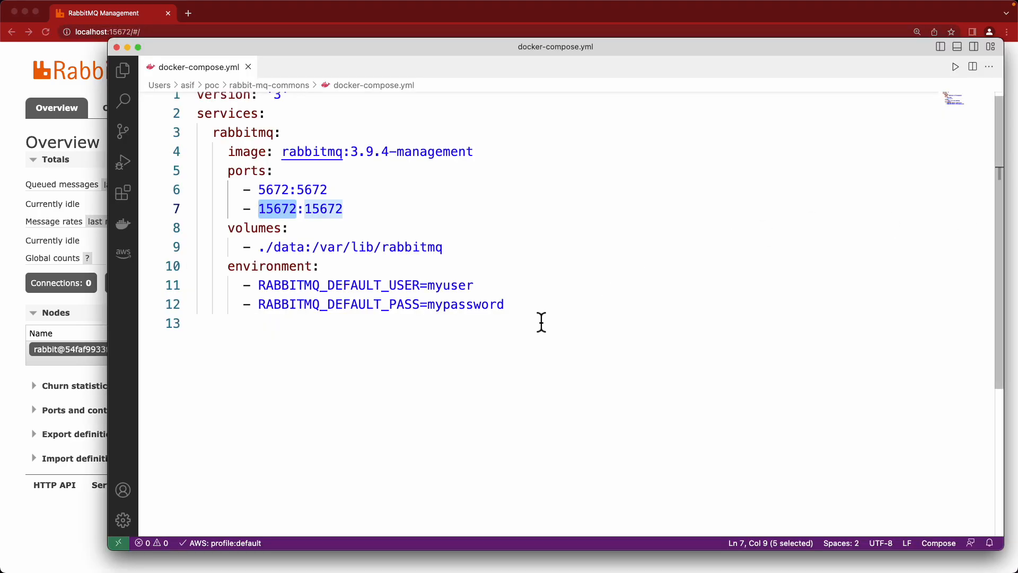
{"action": "left_click", "coordinate": [191, 266]}
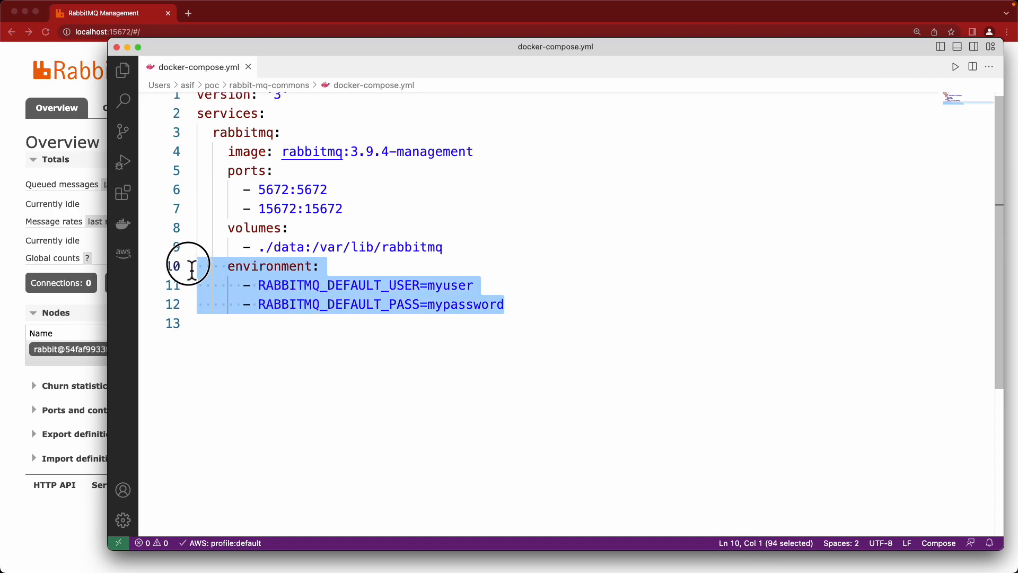
{"action": "mouse_move", "coordinate": [106, 258]}
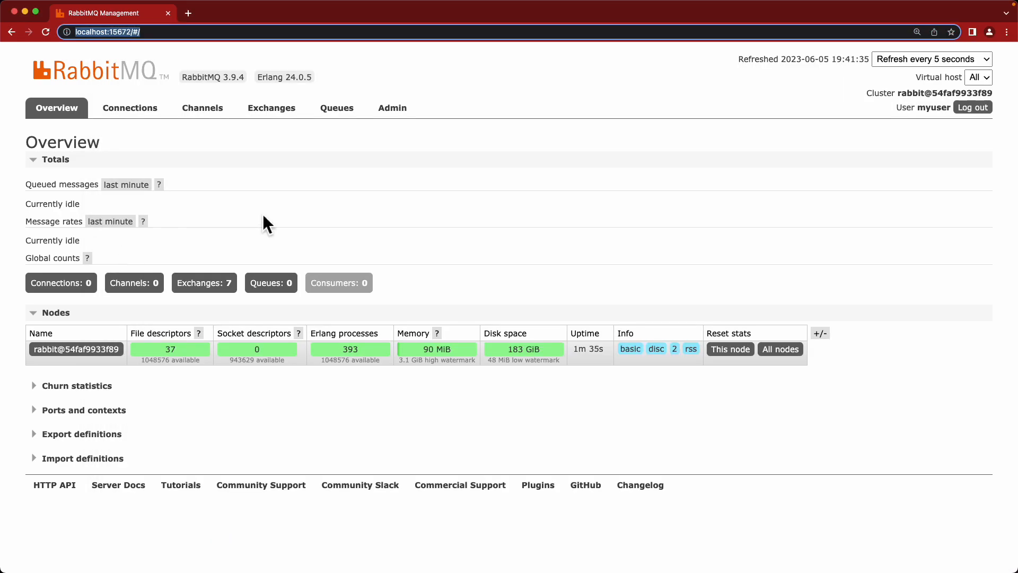
{"action": "mouse_move", "coordinate": [287, 217]}
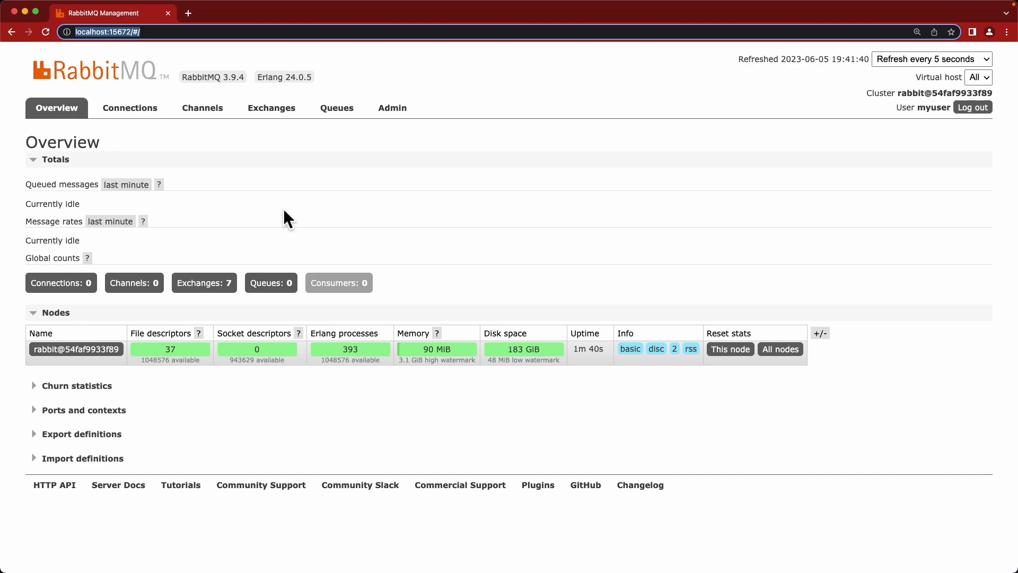
{"action": "mouse_move", "coordinate": [813, 203]}
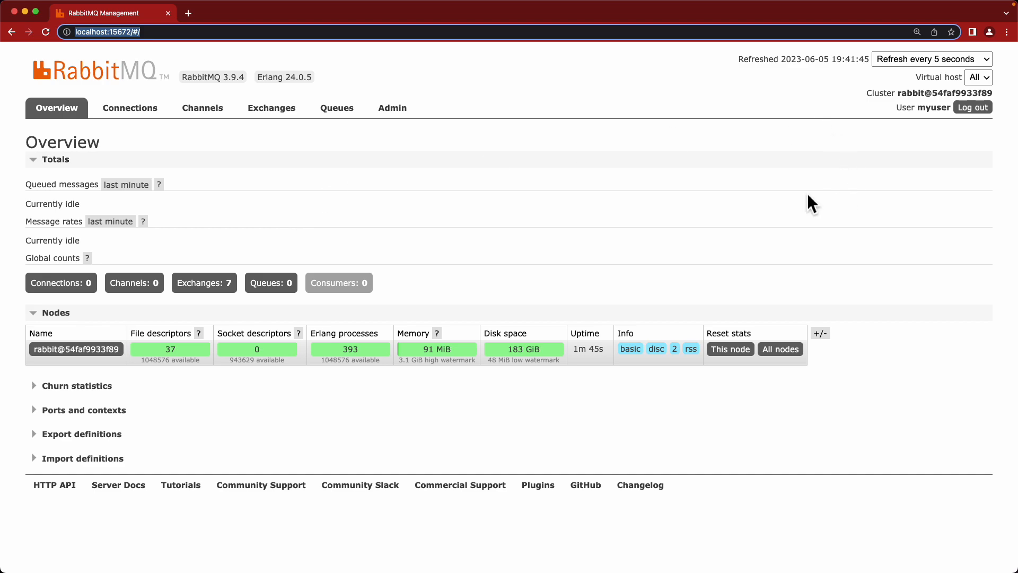
{"action": "mouse_move", "coordinate": [641, 182]}
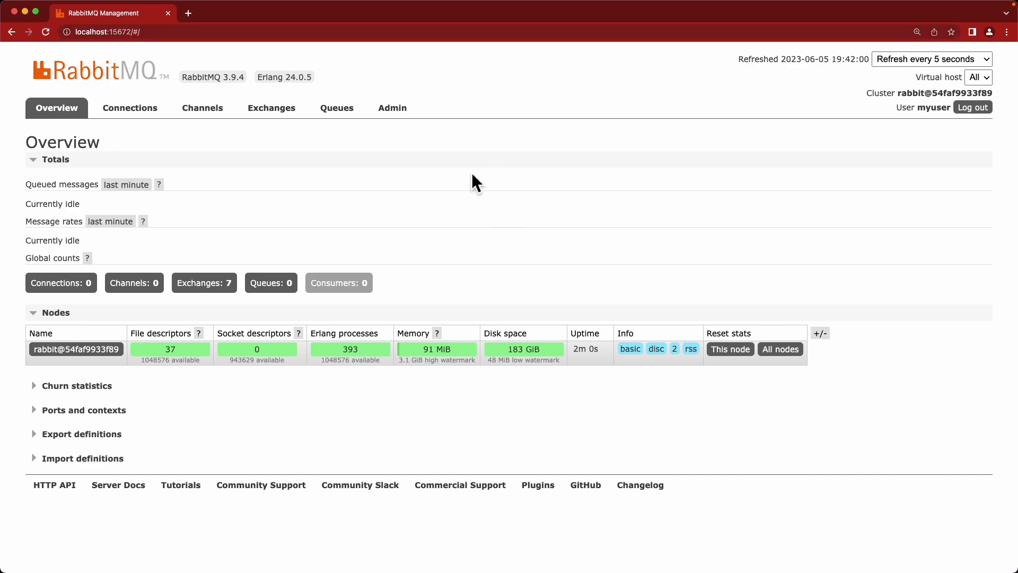
{"action": "mouse_move", "coordinate": [229, 161]}
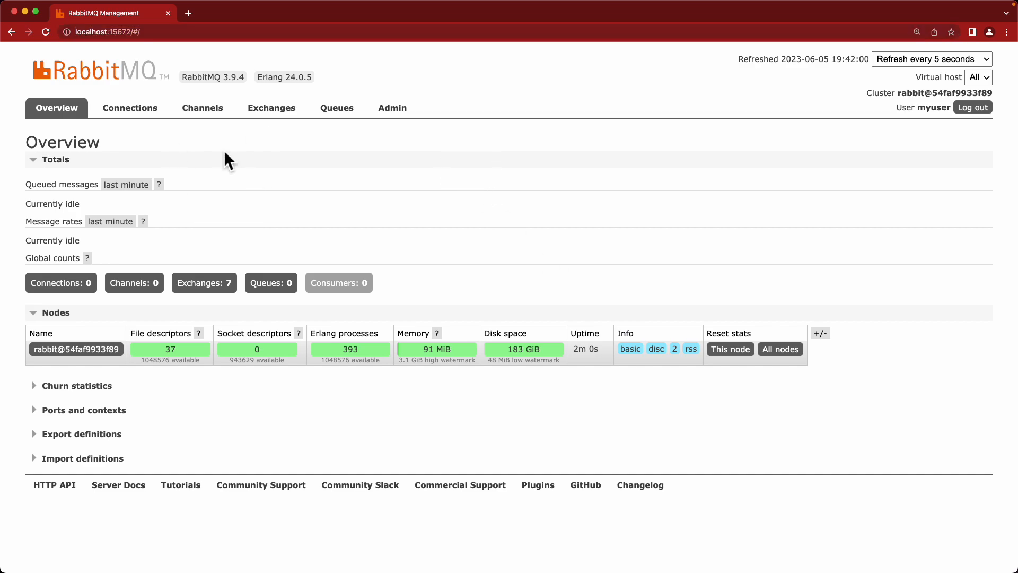
{"action": "mouse_move", "coordinate": [445, 189]}
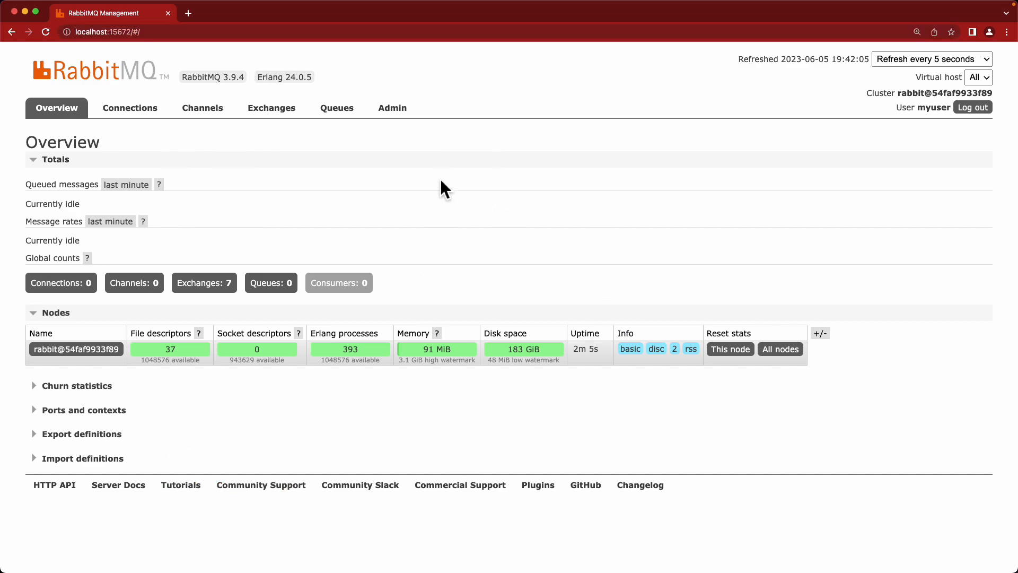
{"action": "mouse_move", "coordinate": [541, 200]}
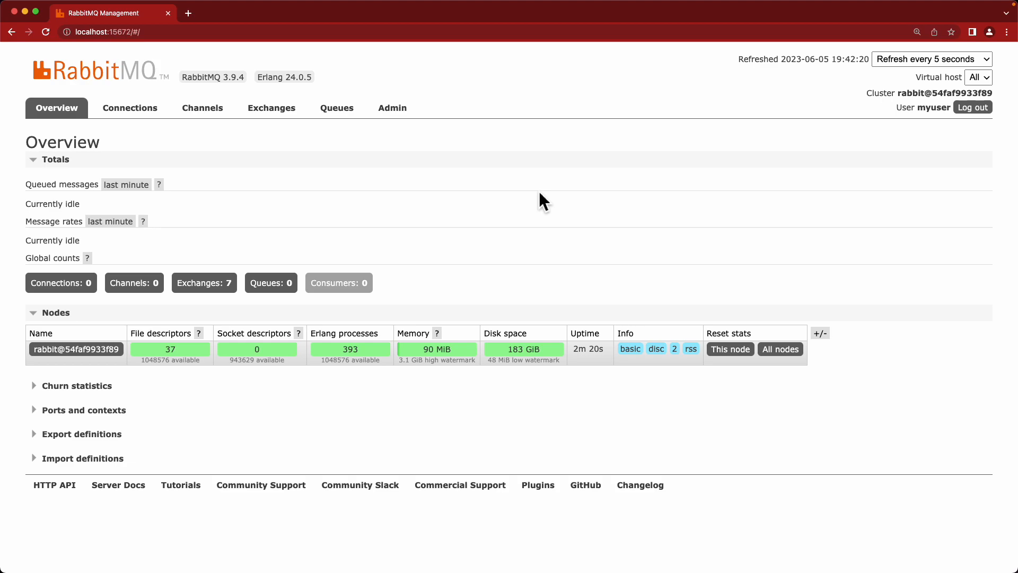
{"action": "mouse_move", "coordinate": [206, 316]}
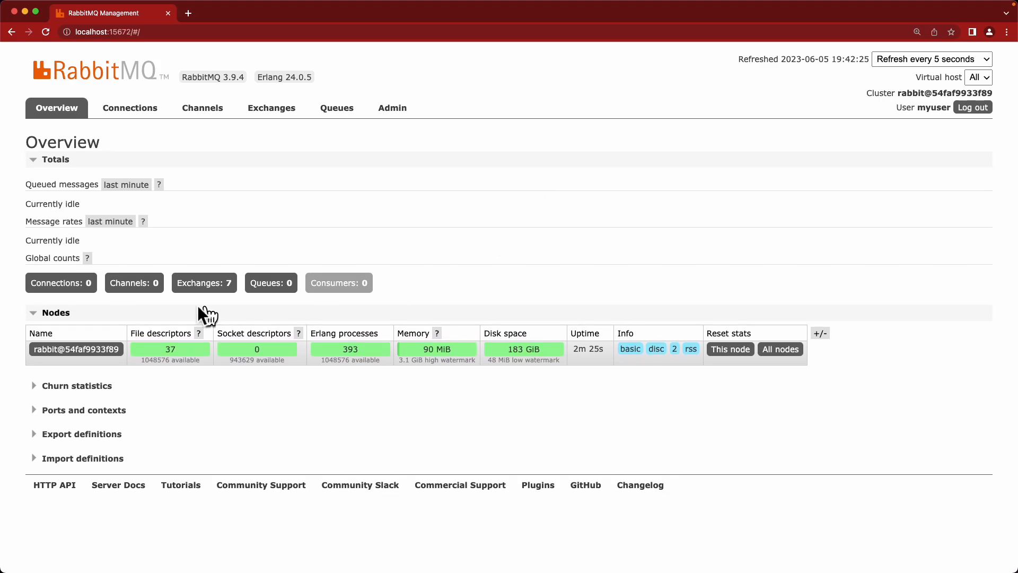
{"action": "mouse_move", "coordinate": [466, 245]}
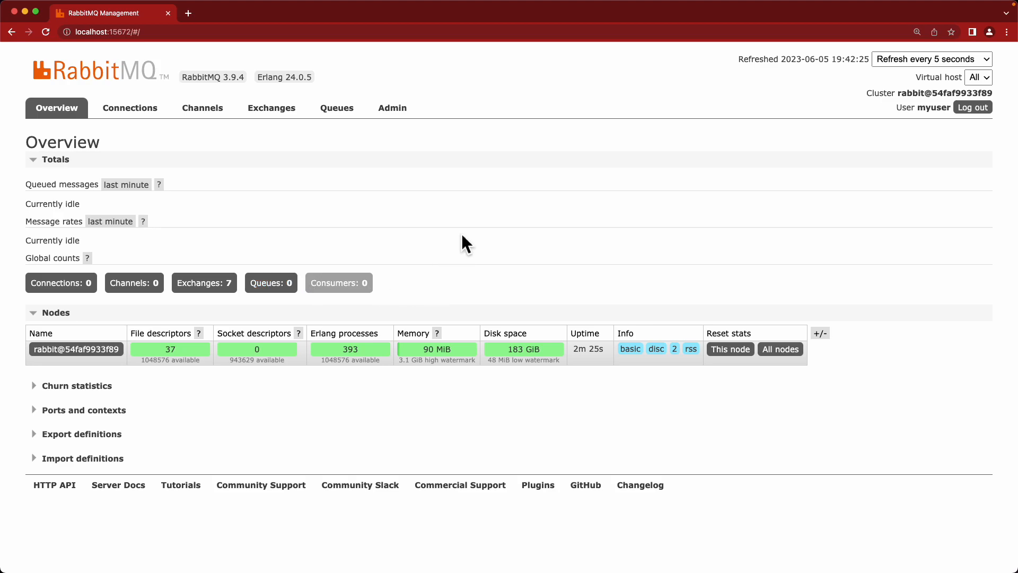
{"action": "mouse_move", "coordinate": [306, 203]}
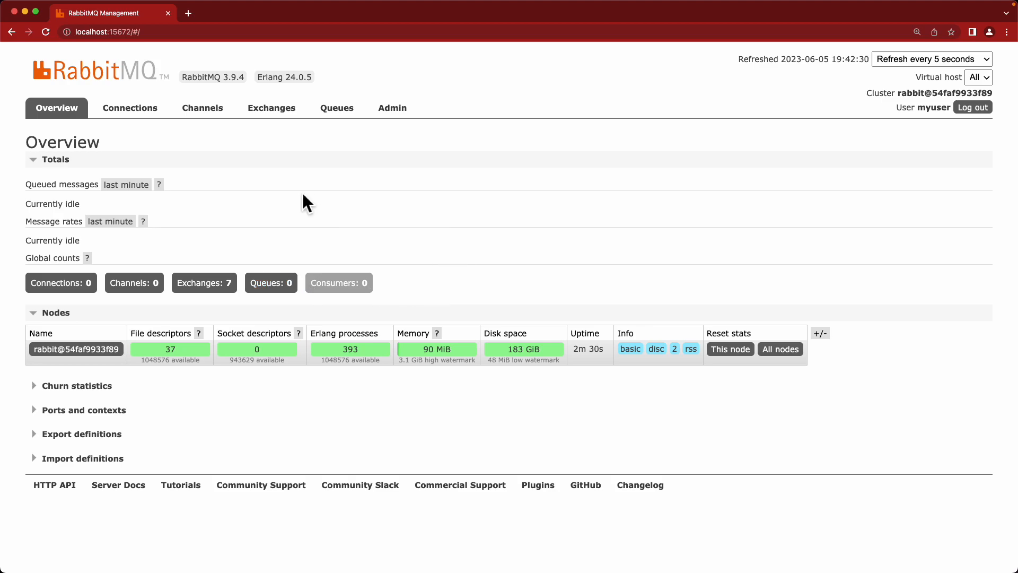
- Show the empty Queues list and the Add a new queue form's type choice
{"action": "left_click", "coordinate": [336, 107]}
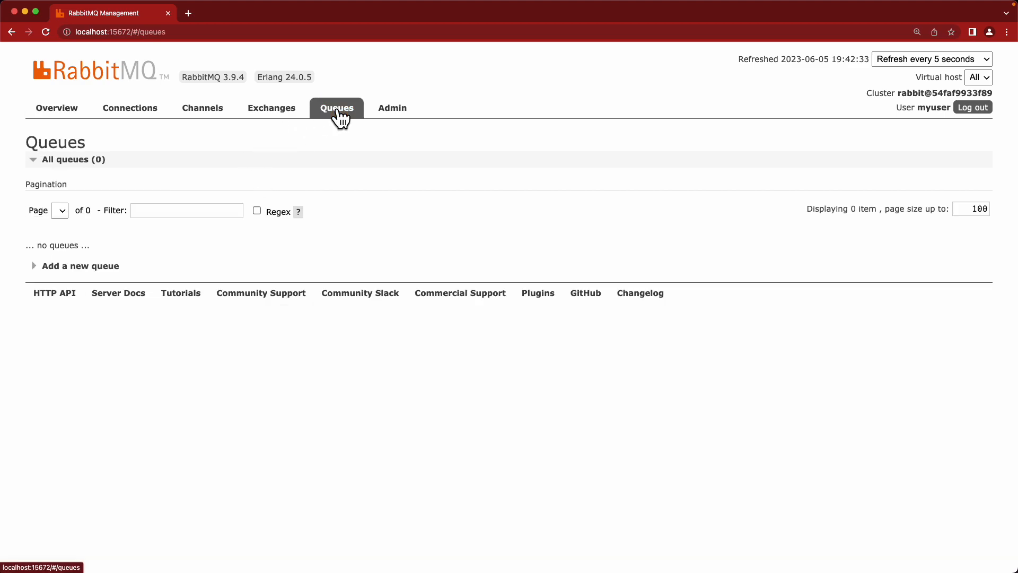
{"action": "mouse_move", "coordinate": [433, 167]}
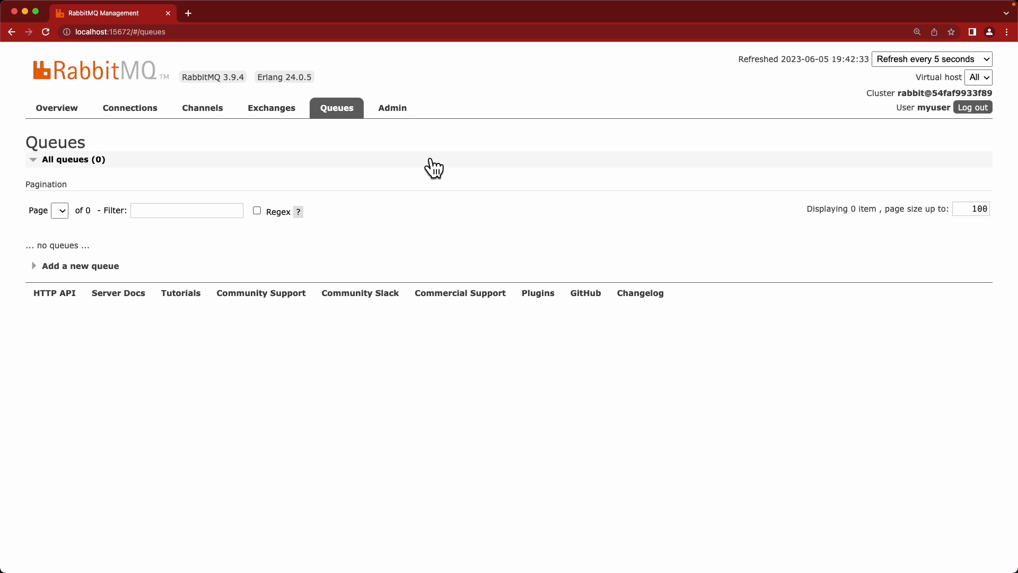
{"action": "mouse_move", "coordinate": [34, 271]}
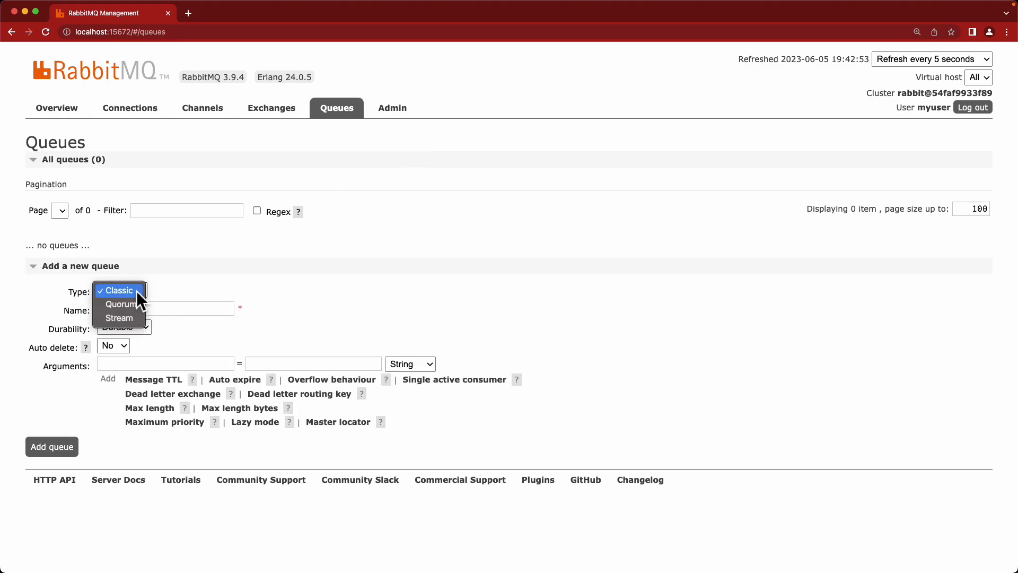
{"action": "left_click", "coordinate": [119, 290]}
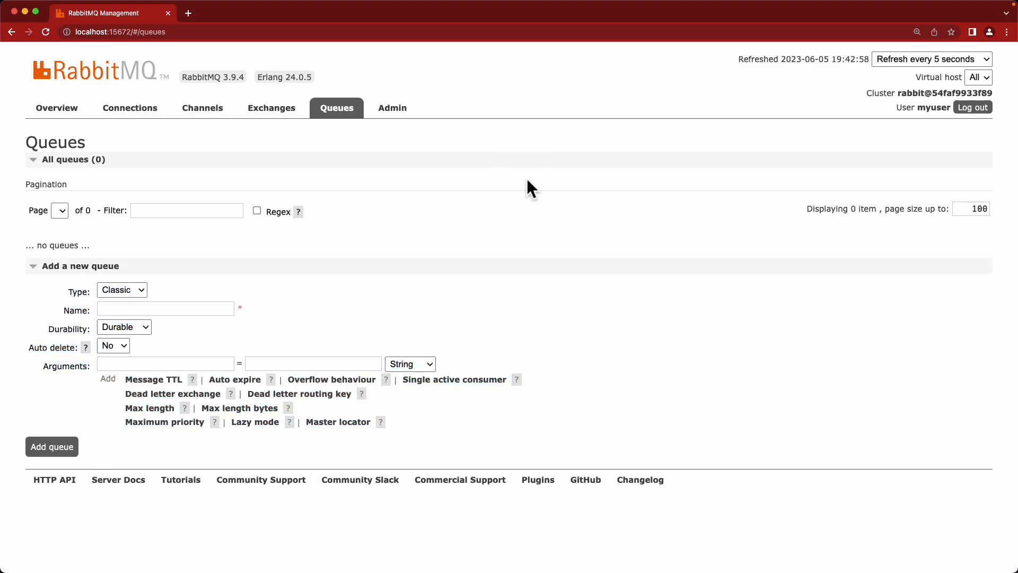
{"action": "mouse_move", "coordinate": [596, 192]}
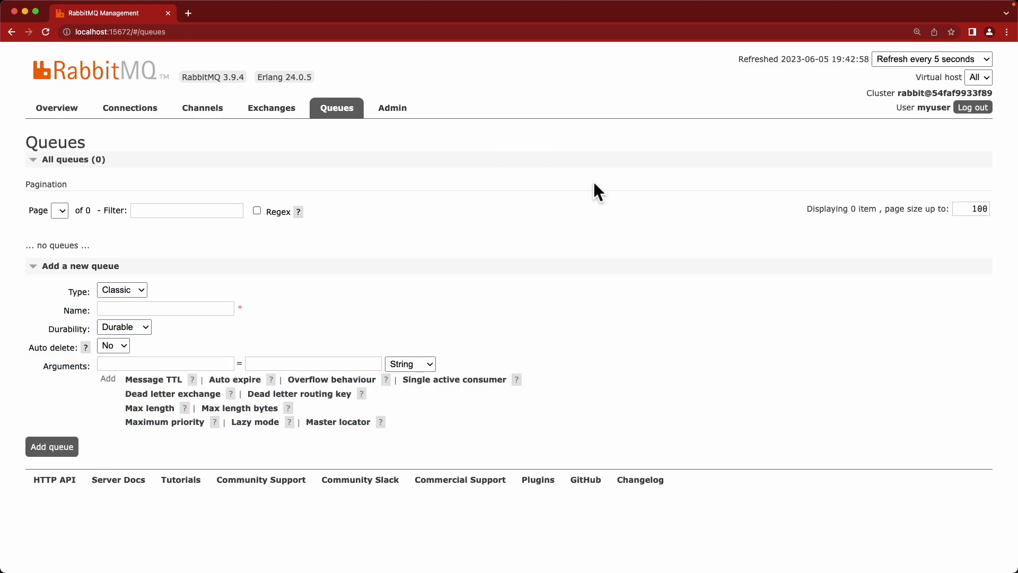
{"action": "mouse_move", "coordinate": [646, 199]}
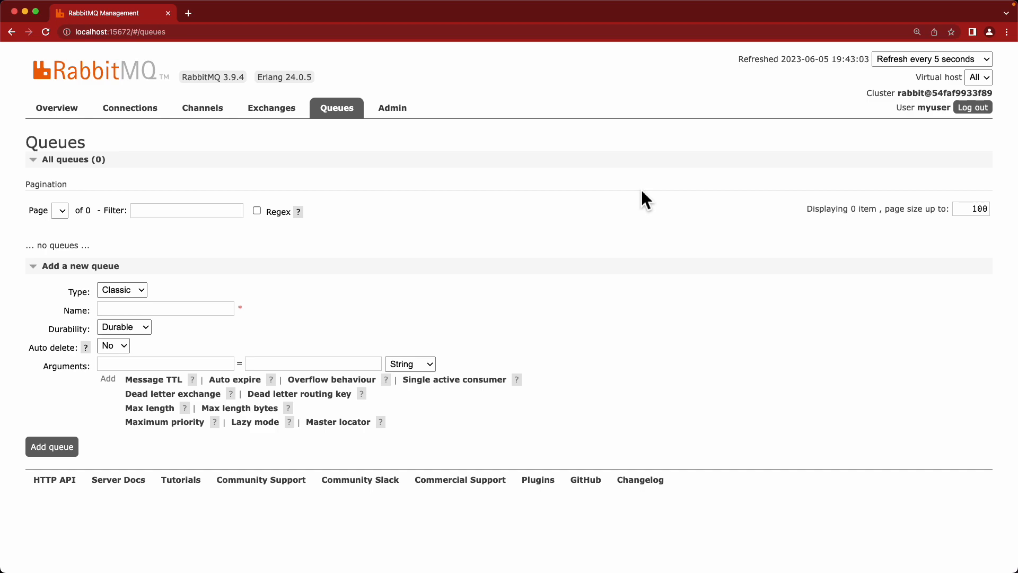
{"action": "mouse_move", "coordinate": [272, 107]}
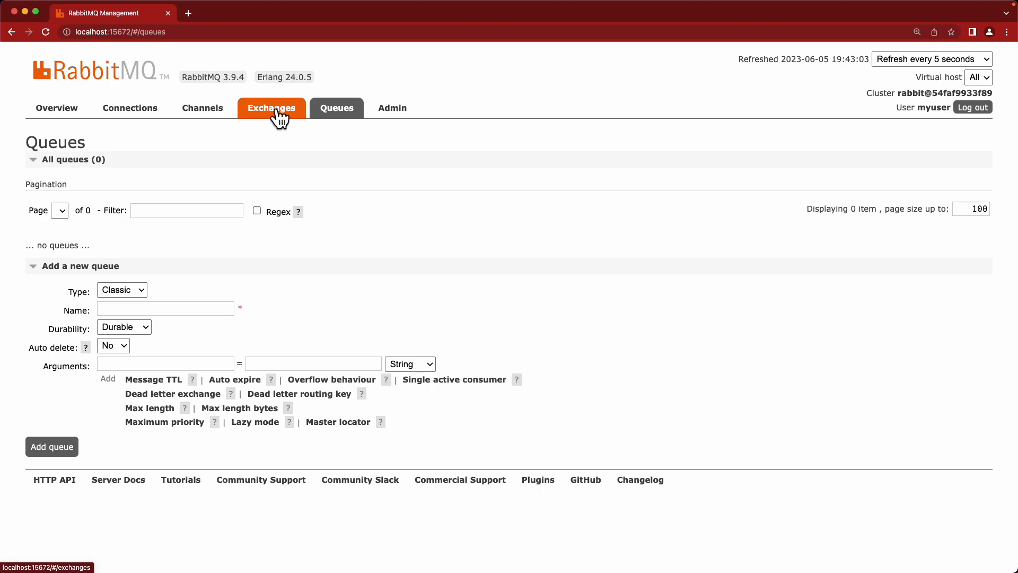
- Open the Exchanges page listing the seven defaults such as amq.direct and amq.fanout
{"action": "left_click", "coordinate": [271, 108]}
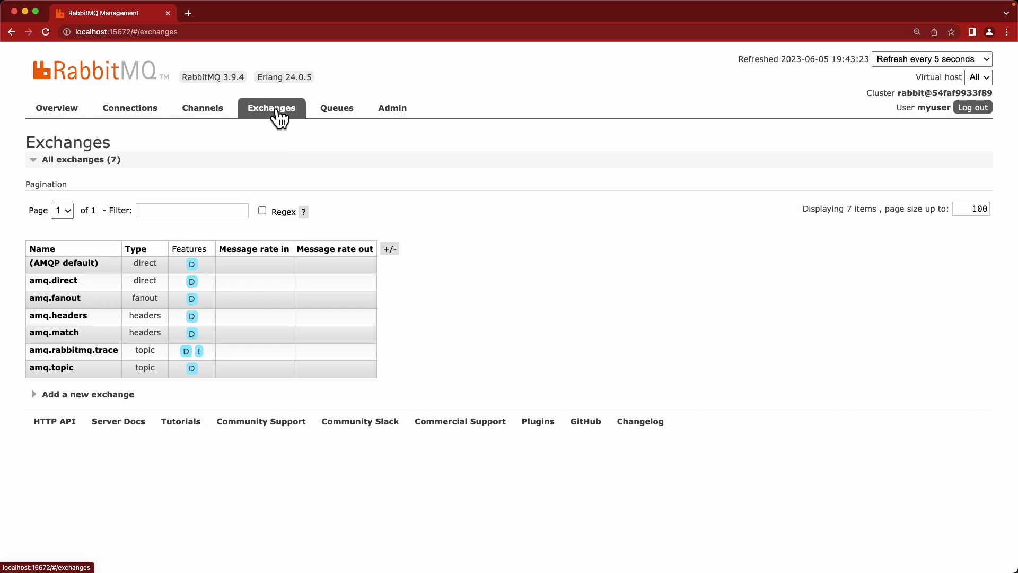
{"action": "mouse_move", "coordinate": [37, 401]}
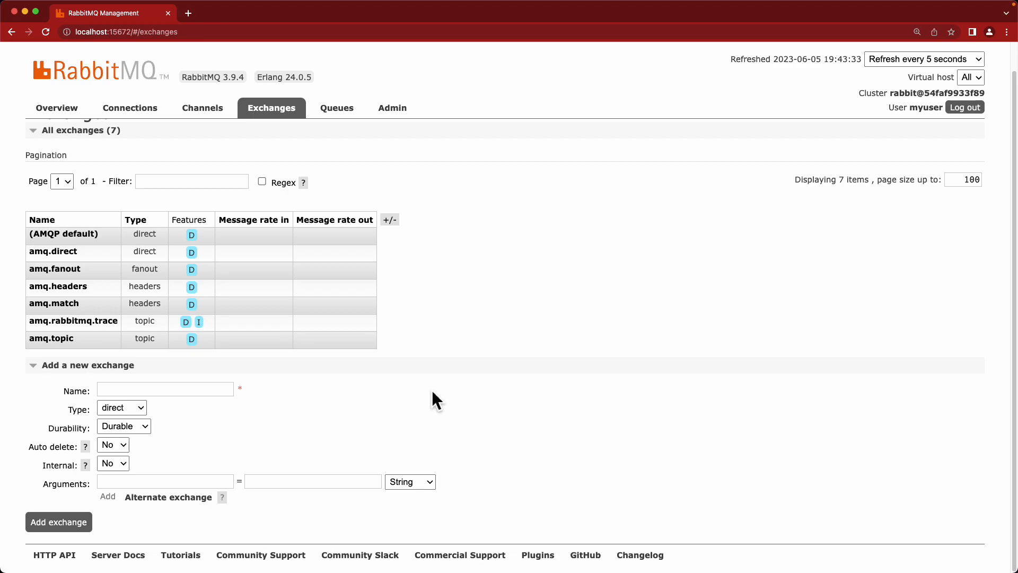
{"action": "mouse_move", "coordinate": [129, 107]}
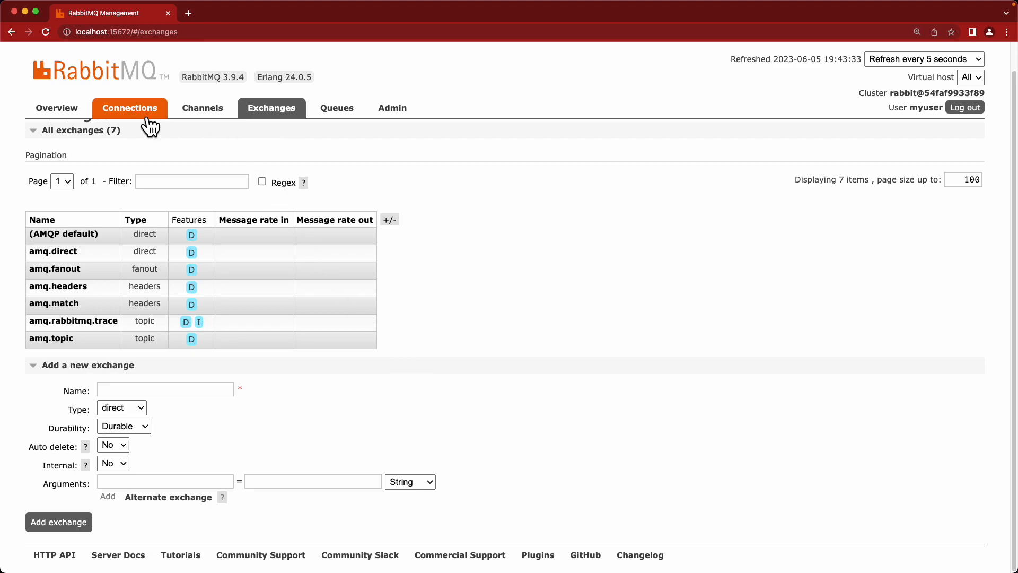
- Open the Connections page to show there are no client connections yet
{"action": "left_click", "coordinate": [130, 107]}
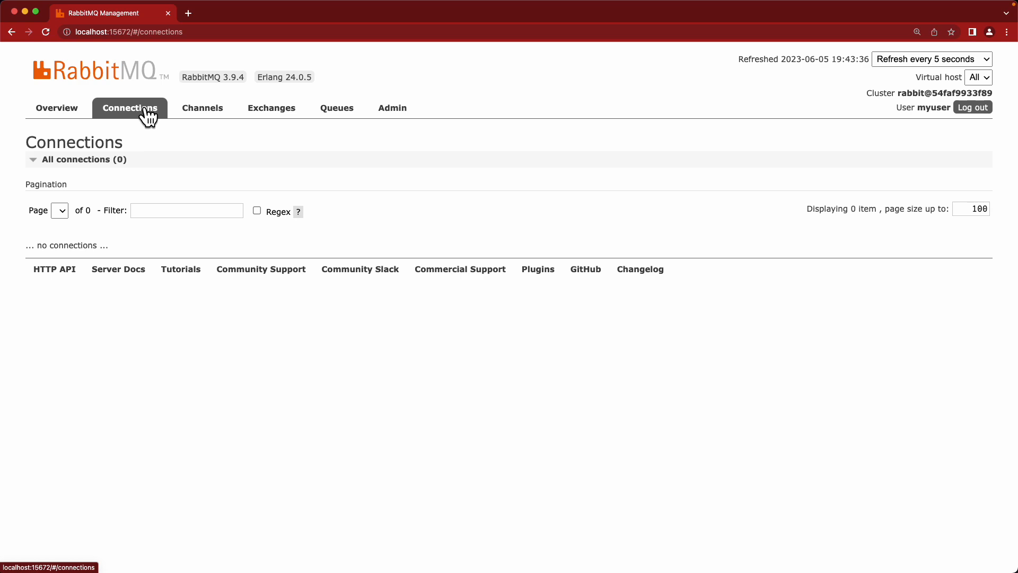
{"action": "mouse_move", "coordinate": [205, 332]}
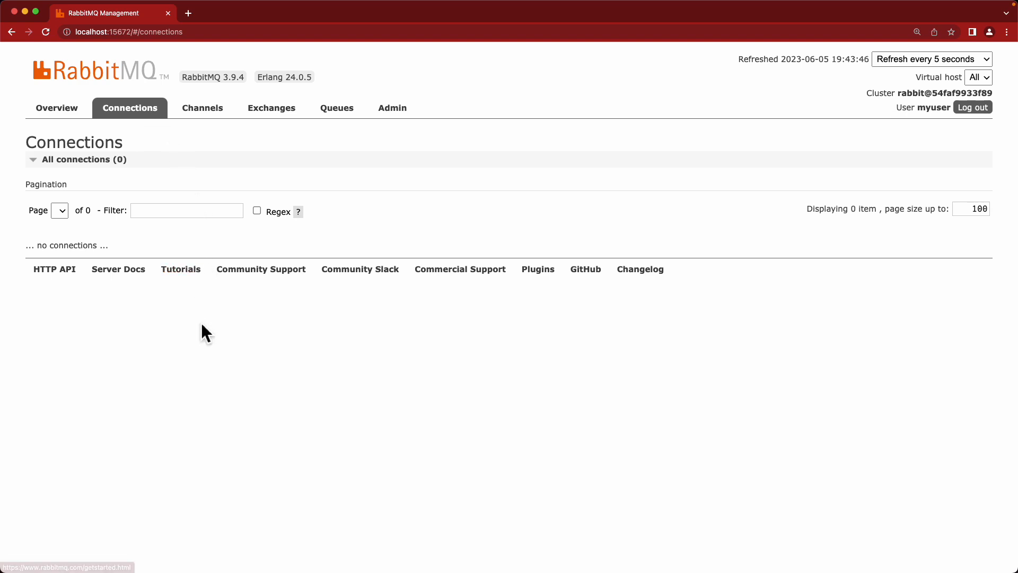
{"action": "mouse_move", "coordinate": [200, 335]}
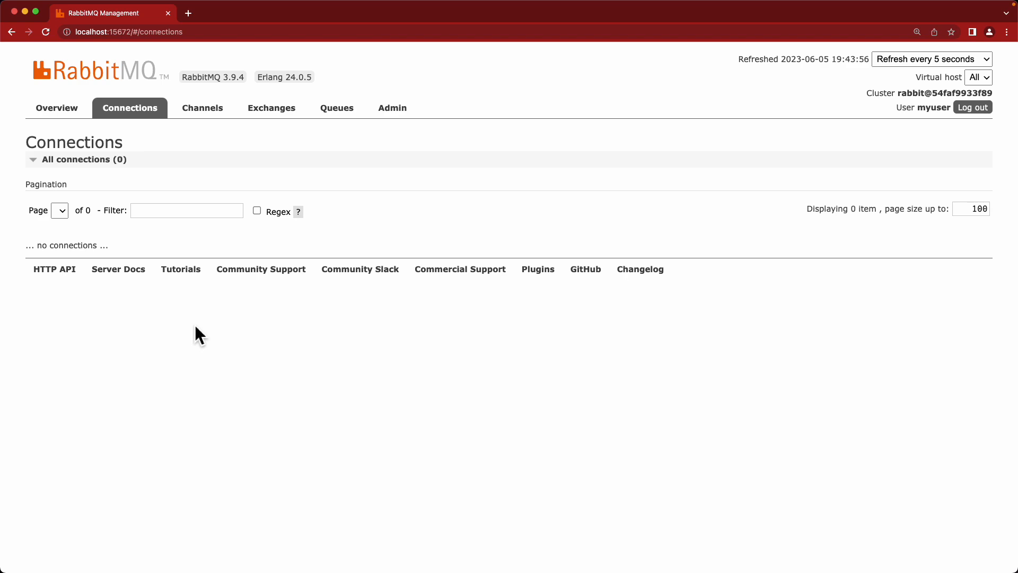
- Open the Channels page to show zero open channels
{"action": "left_click", "coordinate": [202, 108]}
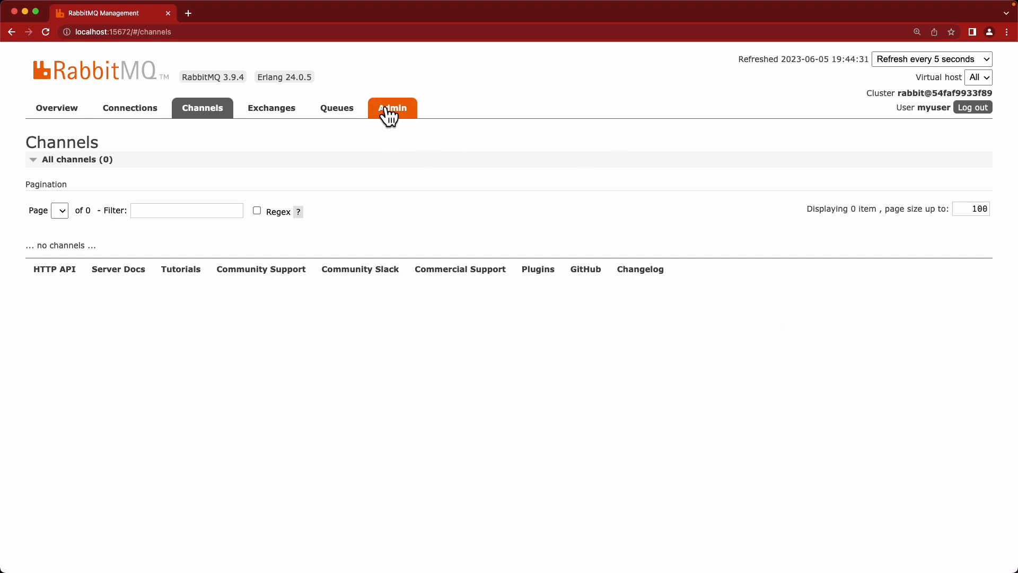
- Open the Admin Users page listing the one administrator account
{"action": "left_click", "coordinate": [391, 107]}
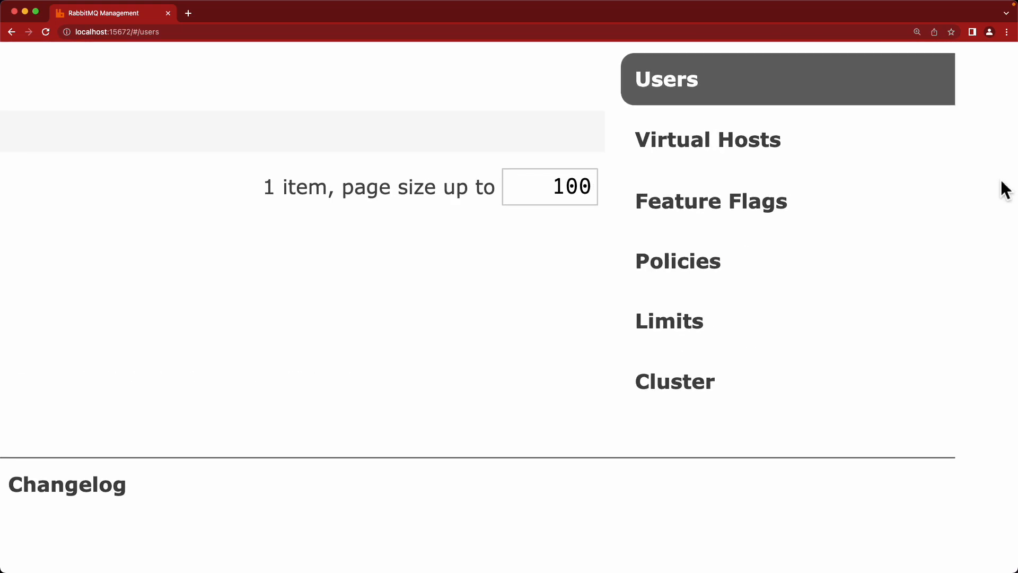
{"action": "mouse_move", "coordinate": [758, 381]}
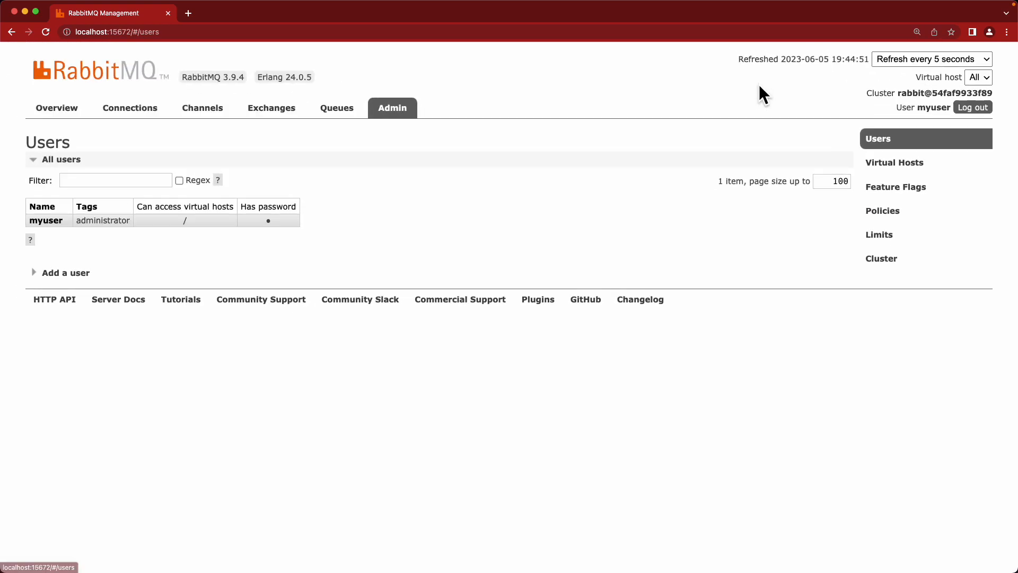
{"action": "mouse_move", "coordinate": [694, 189]}
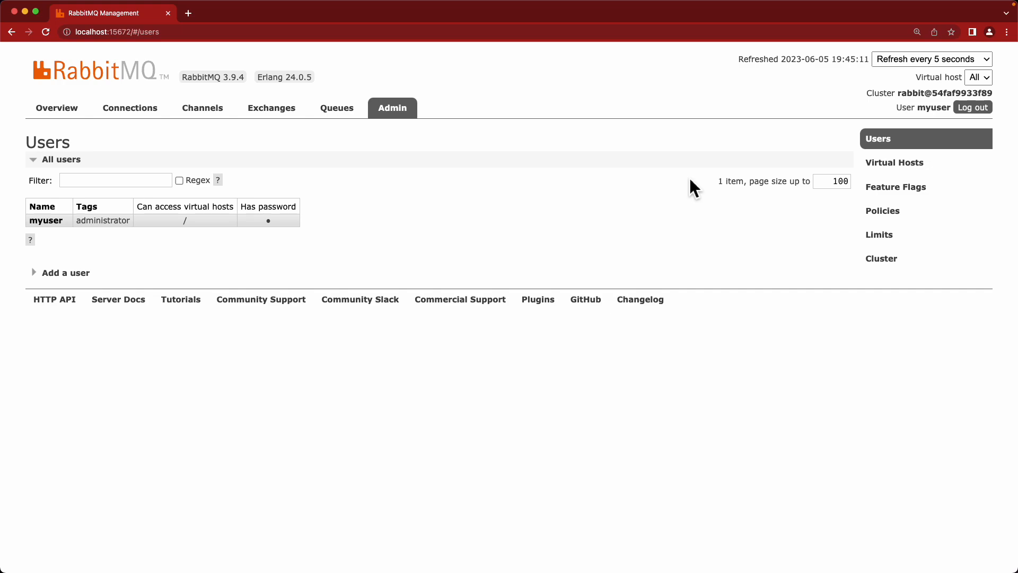
{"action": "mouse_move", "coordinate": [269, 247]}
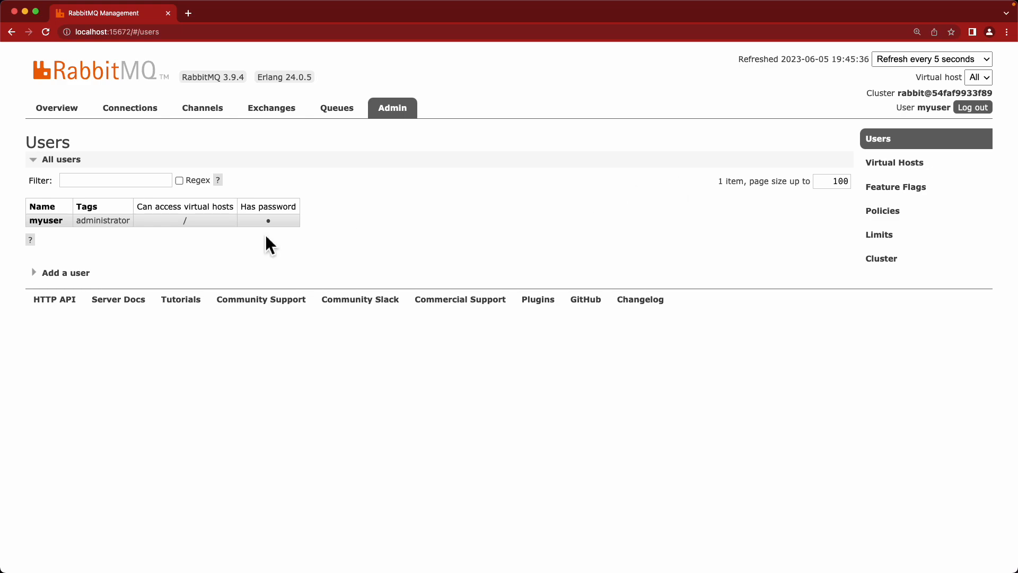
- Return to Overview showing 39 Erlang processes, 90 MiB memory and 5m35s uptime
{"action": "left_click", "coordinate": [57, 108]}
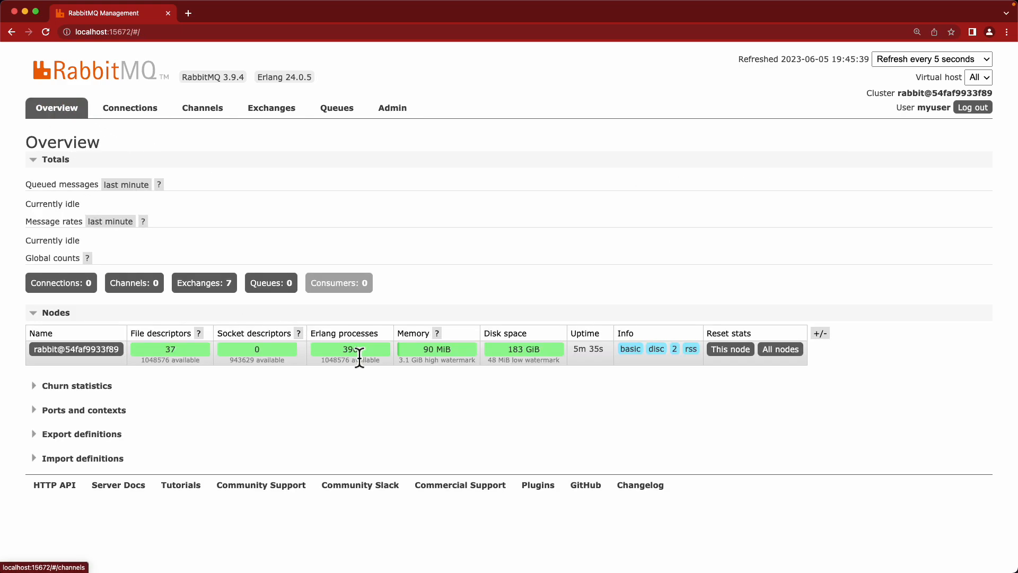
{"action": "mouse_move", "coordinate": [645, 251]}
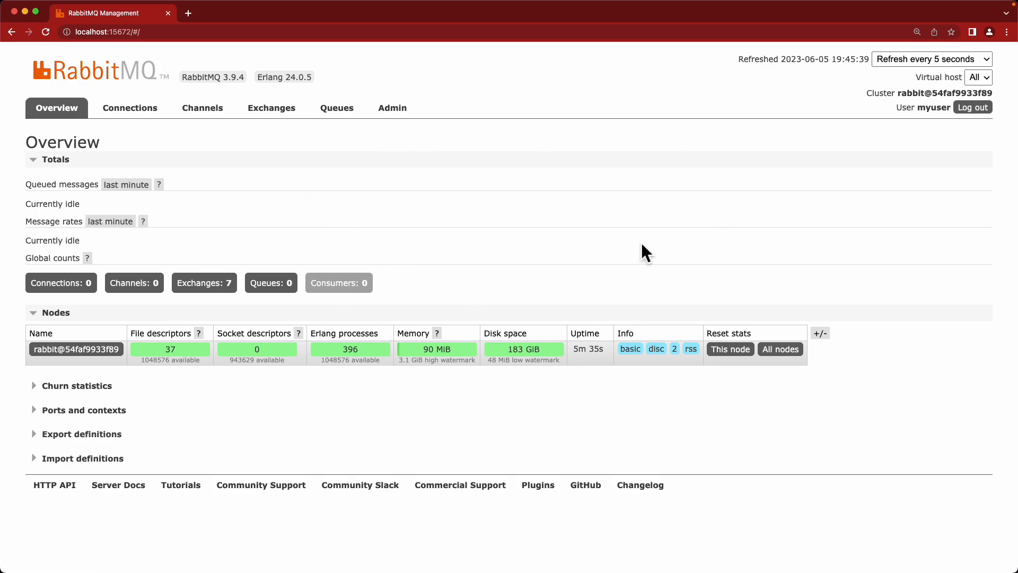
{"action": "mouse_move", "coordinate": [523, 282]}
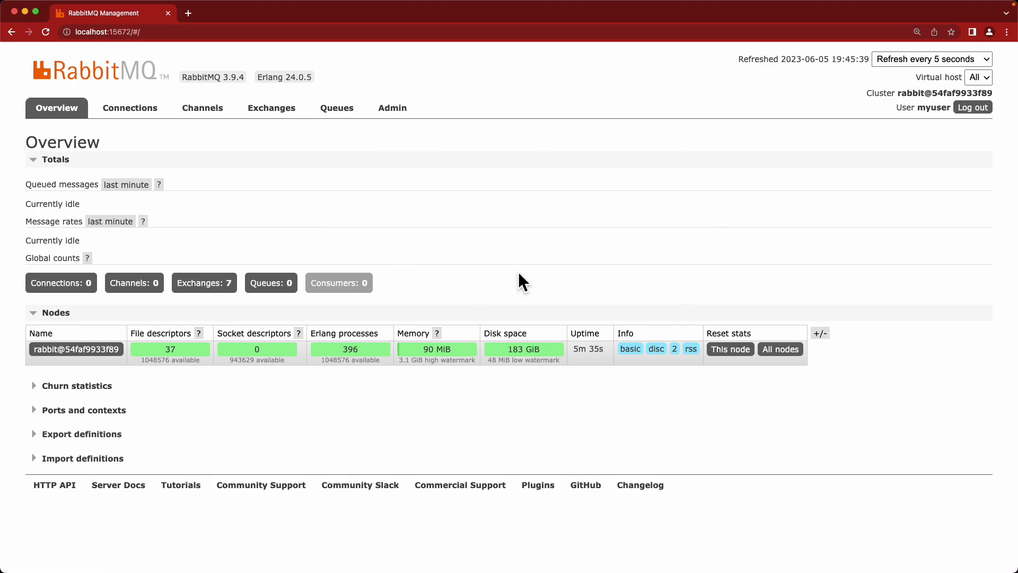
{"action": "mouse_move", "coordinate": [550, 241]}
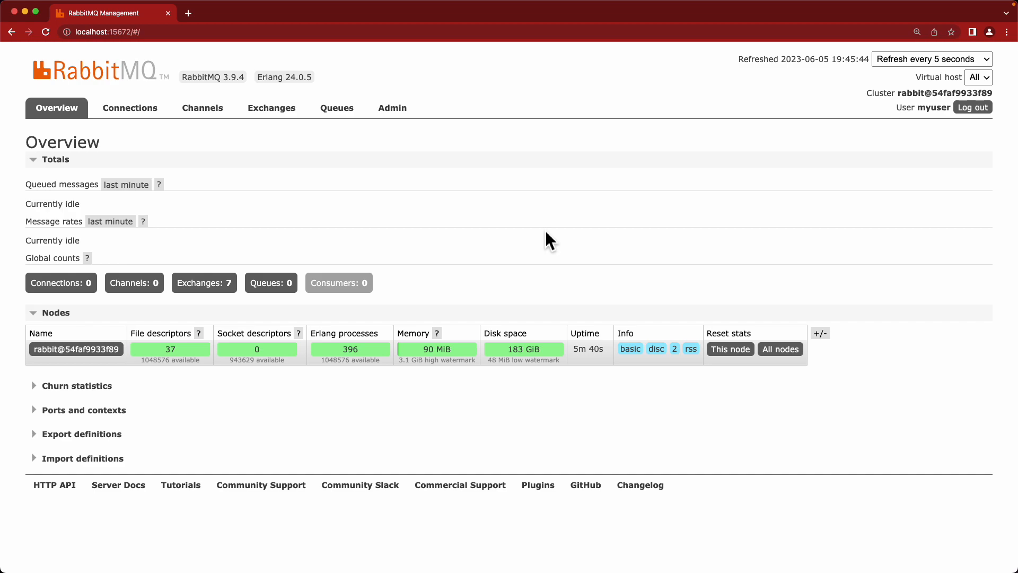
{"action": "mouse_move", "coordinate": [379, 146]}
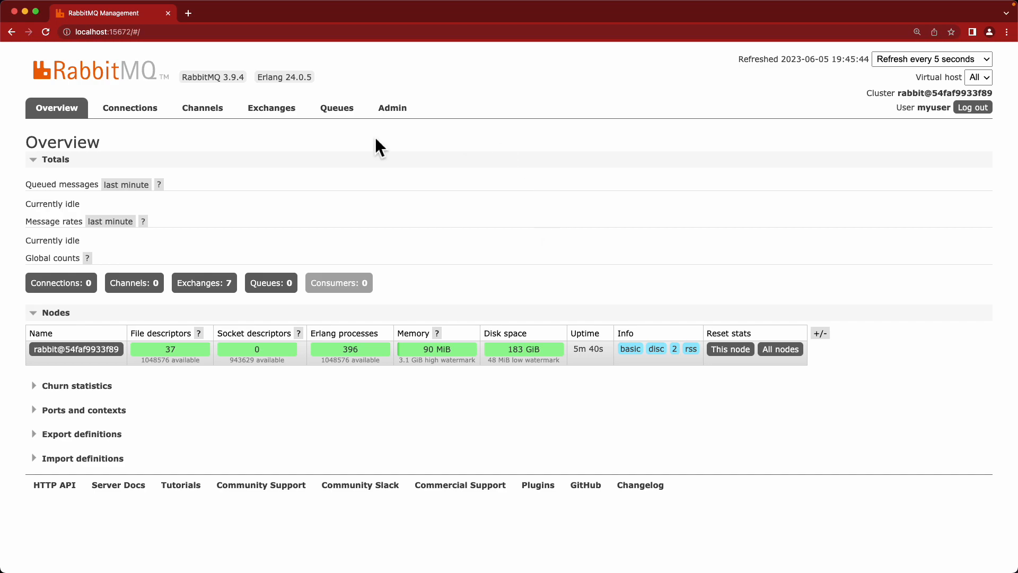
{"action": "mouse_move", "coordinate": [698, 273]}
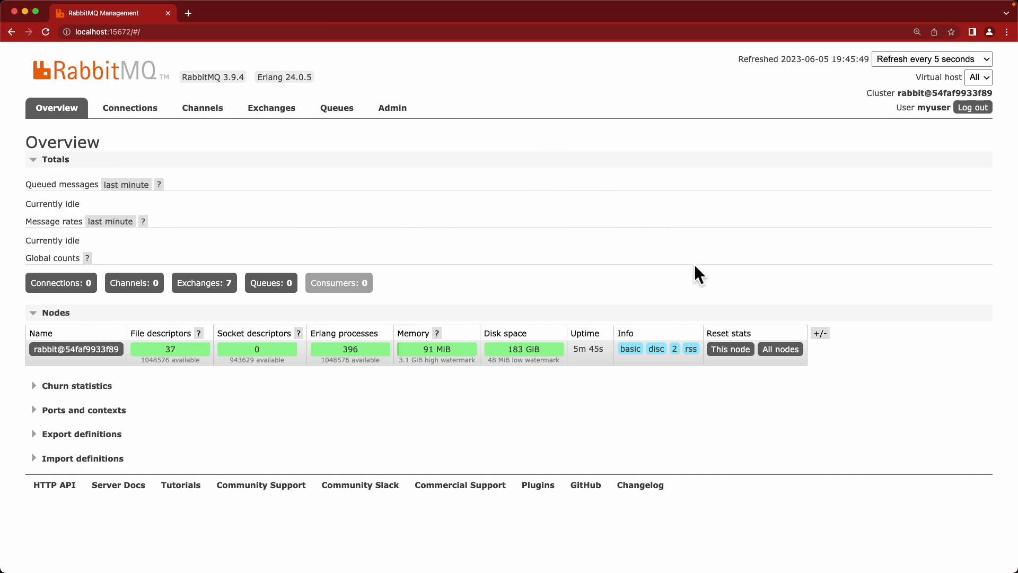